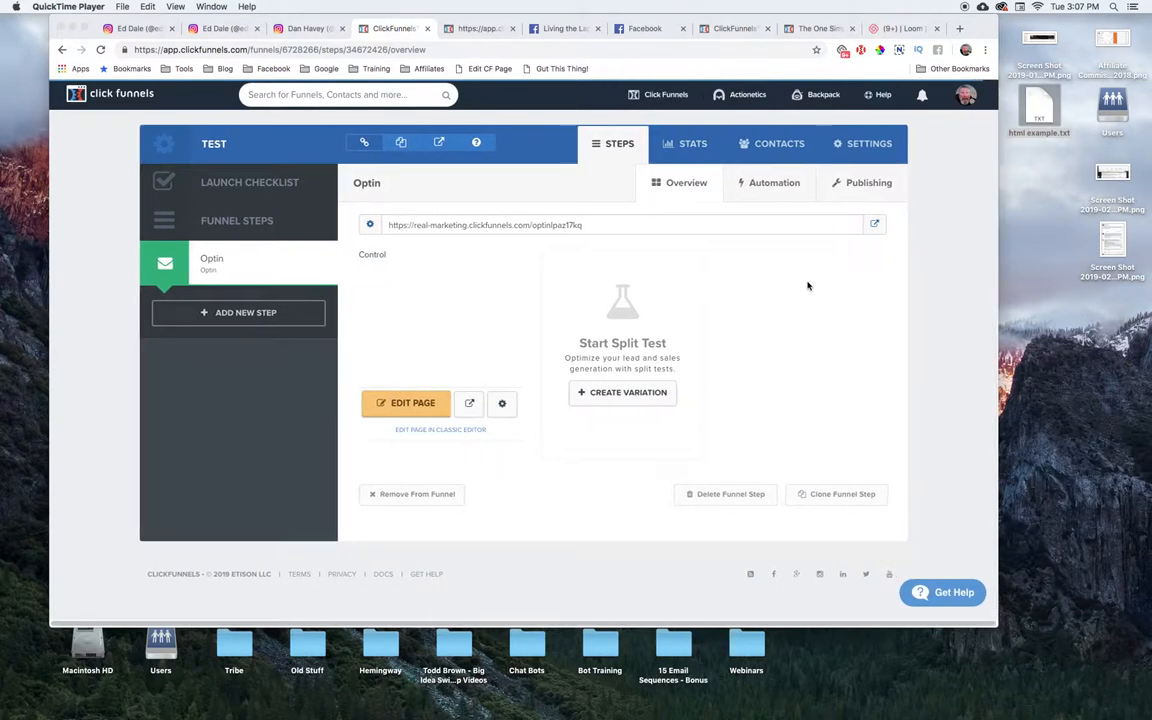
mouse_move(971, 330)
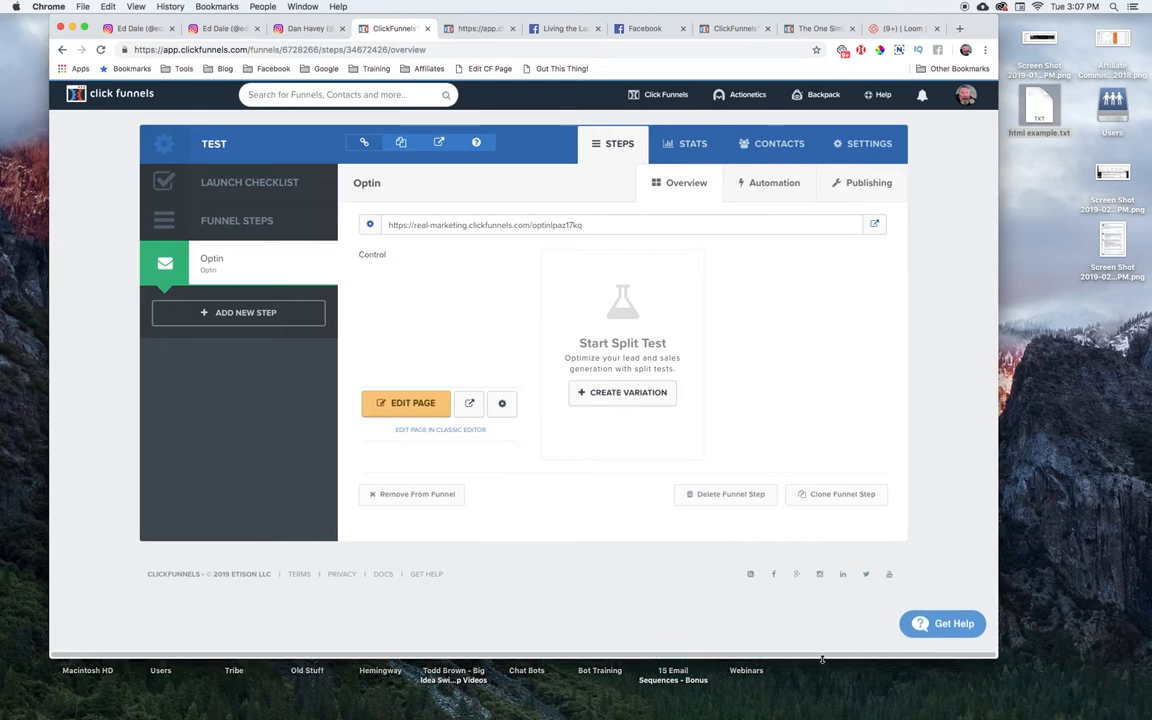
mouse_move(766, 336)
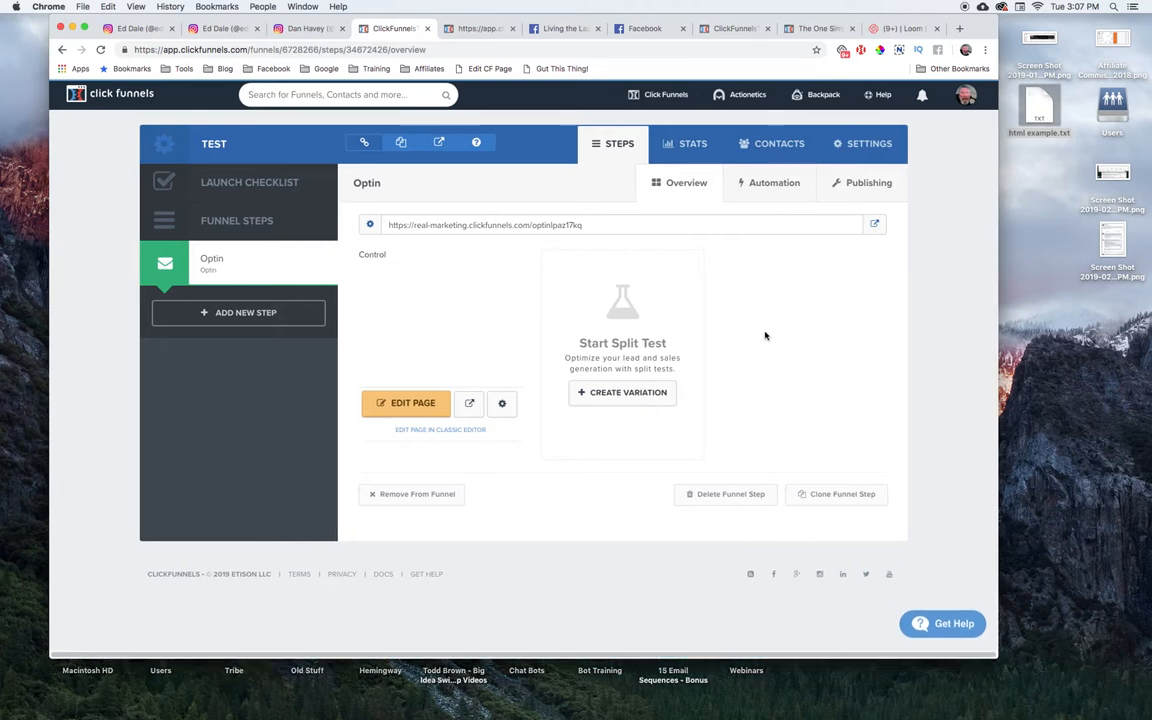